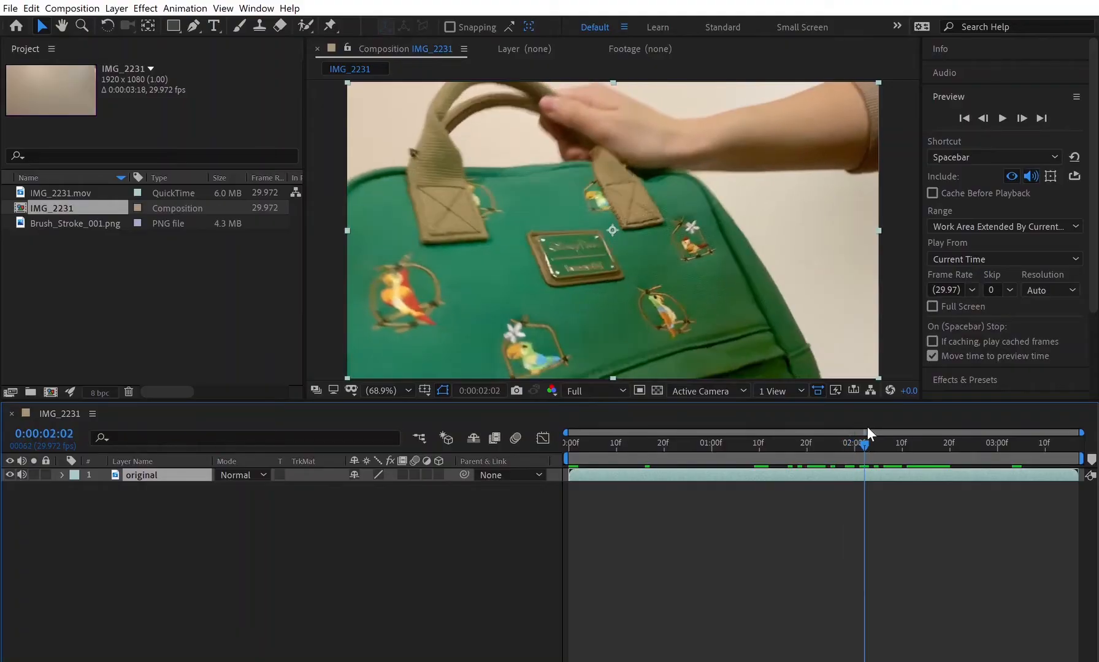
Find the impact frame and open the duplicated footage layer to Roto Brush the backpack.
{"action": "left_click", "coordinate": [932, 443]}
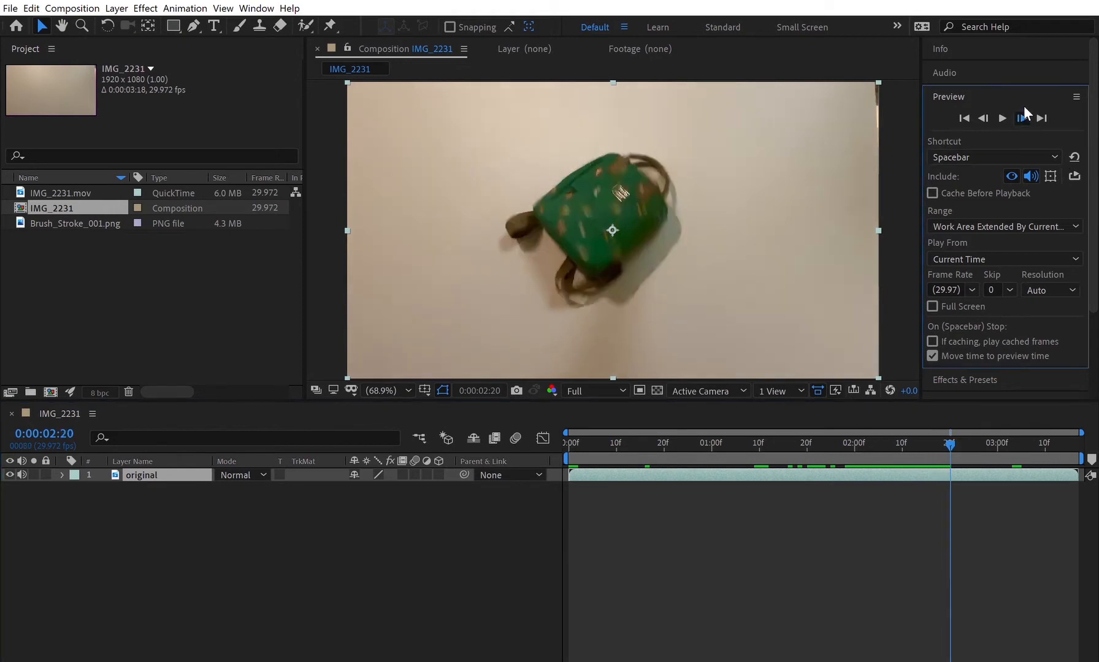
{"action": "left_click", "coordinate": [982, 118]}
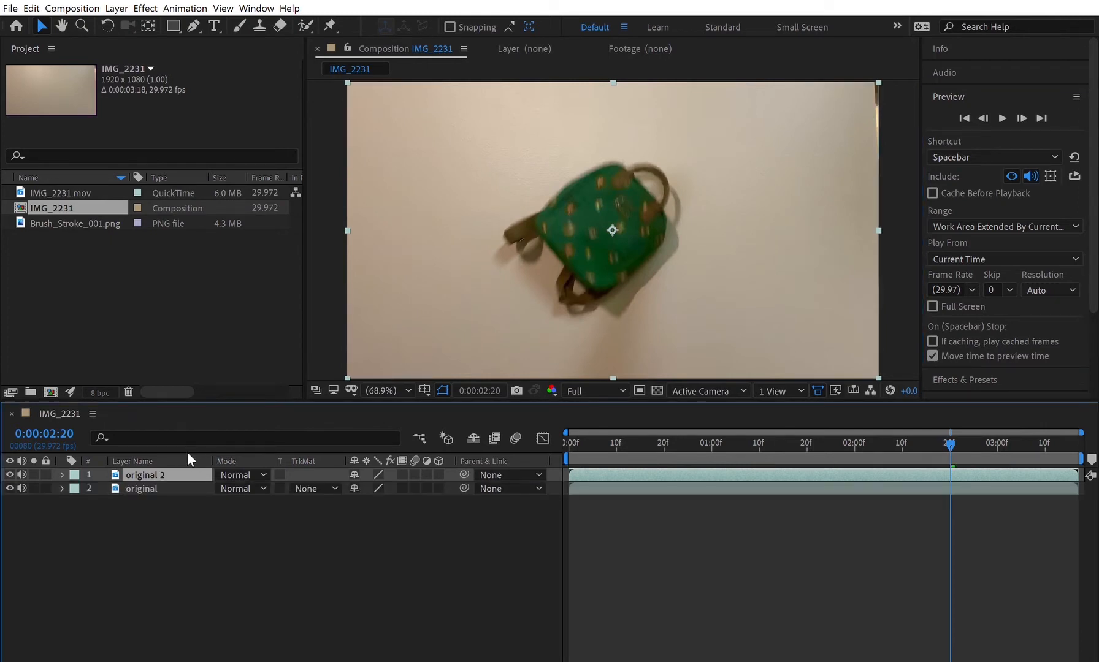
{"action": "double_click", "coordinate": [147, 475]}
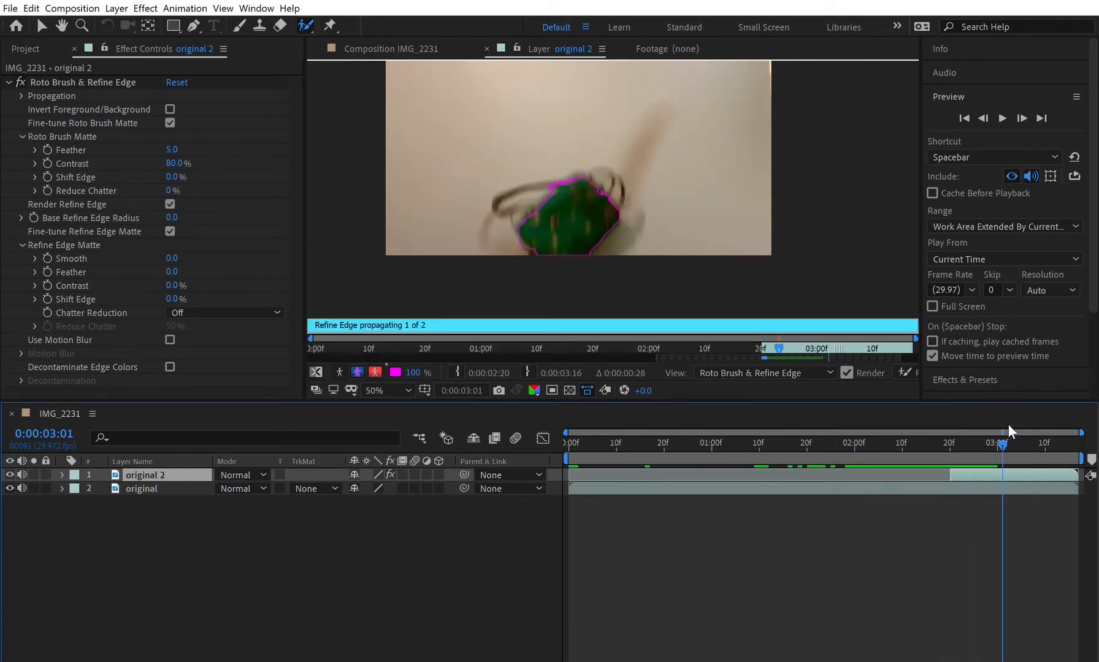
Tint Brush_Stroke_001.png with Map Black To set to green.
{"action": "left_click", "coordinate": [393, 48]}
{"action": "type", "text": "tint"}
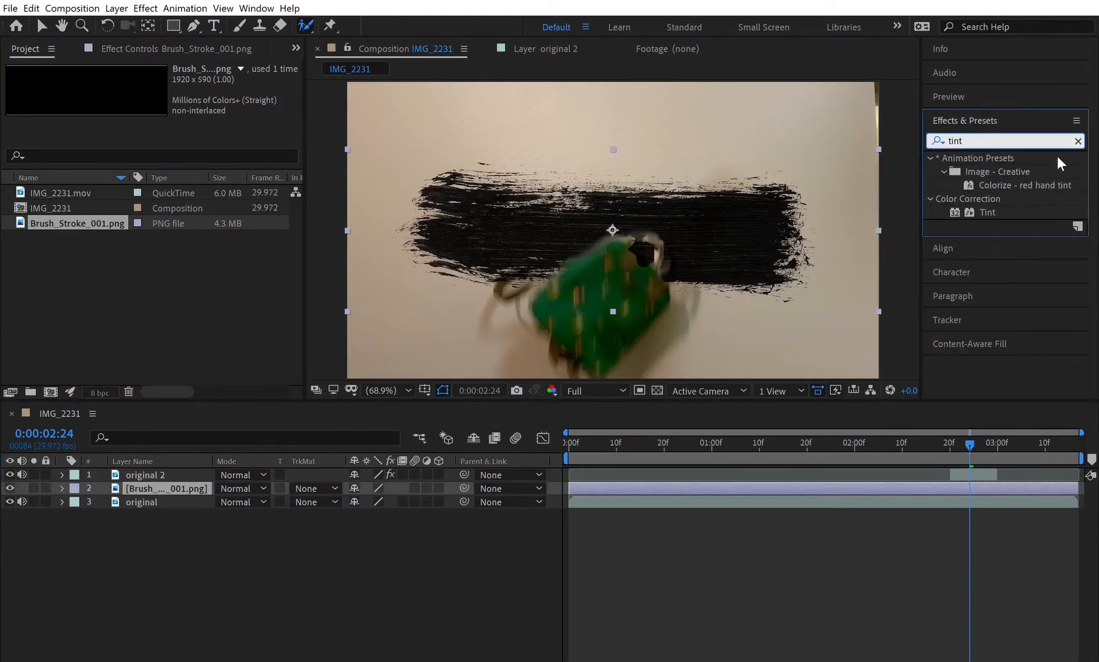
{"action": "double_click", "coordinate": [988, 212]}
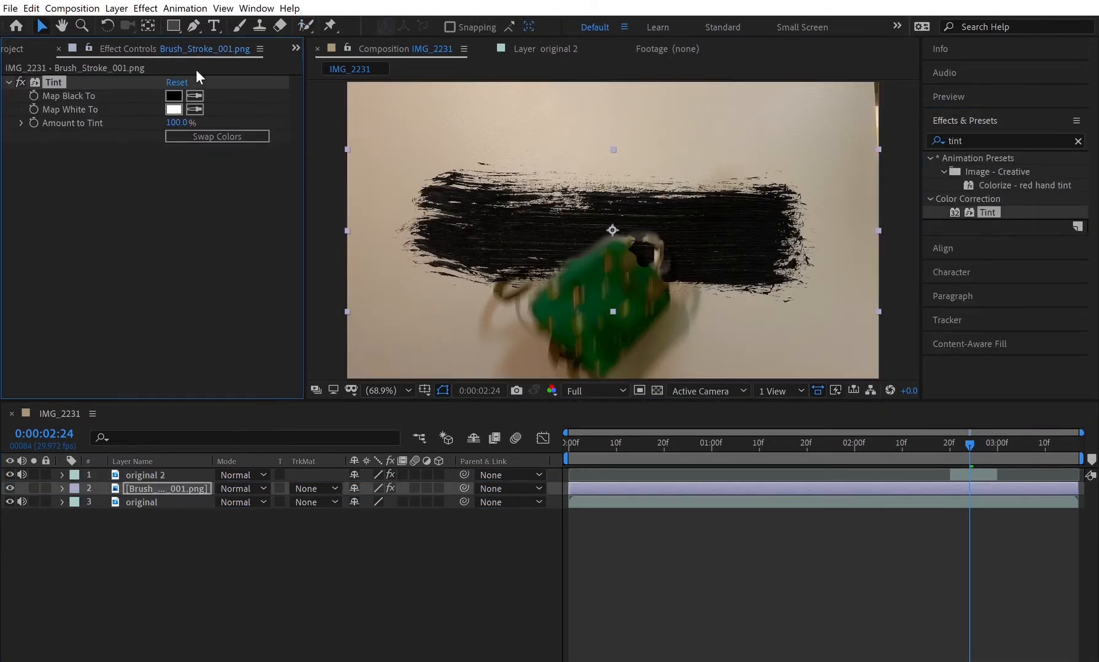
{"action": "left_click", "coordinate": [173, 96]}
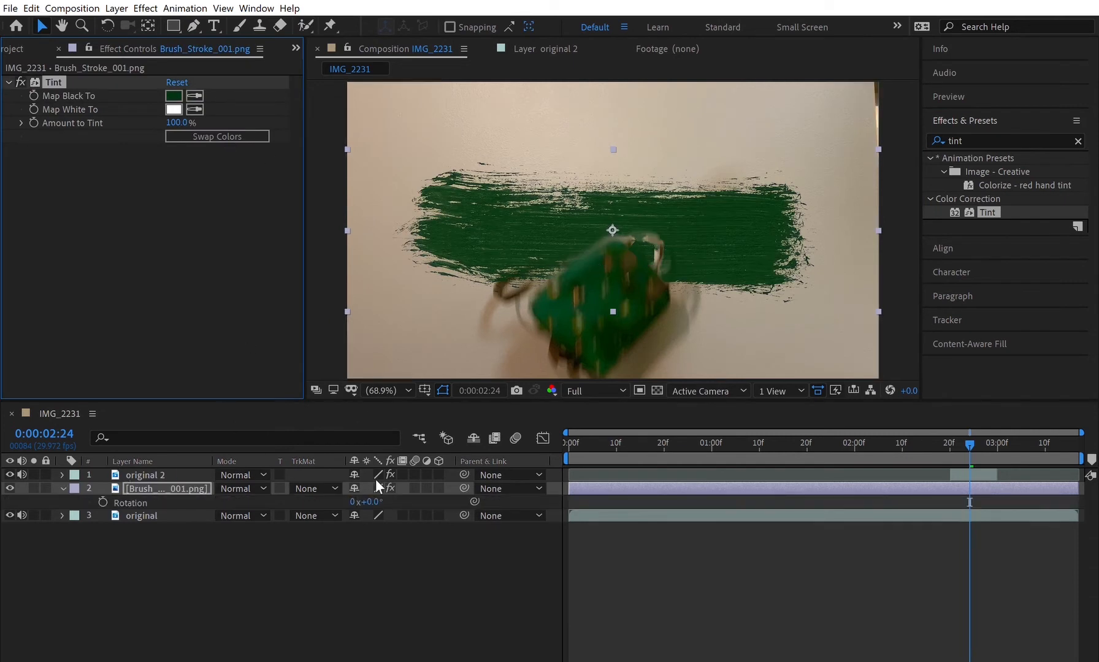
Rotate the brush stroke 90° and reposition it as a vertical smear behind the backpack.
{"action": "left_click", "coordinate": [368, 502]}
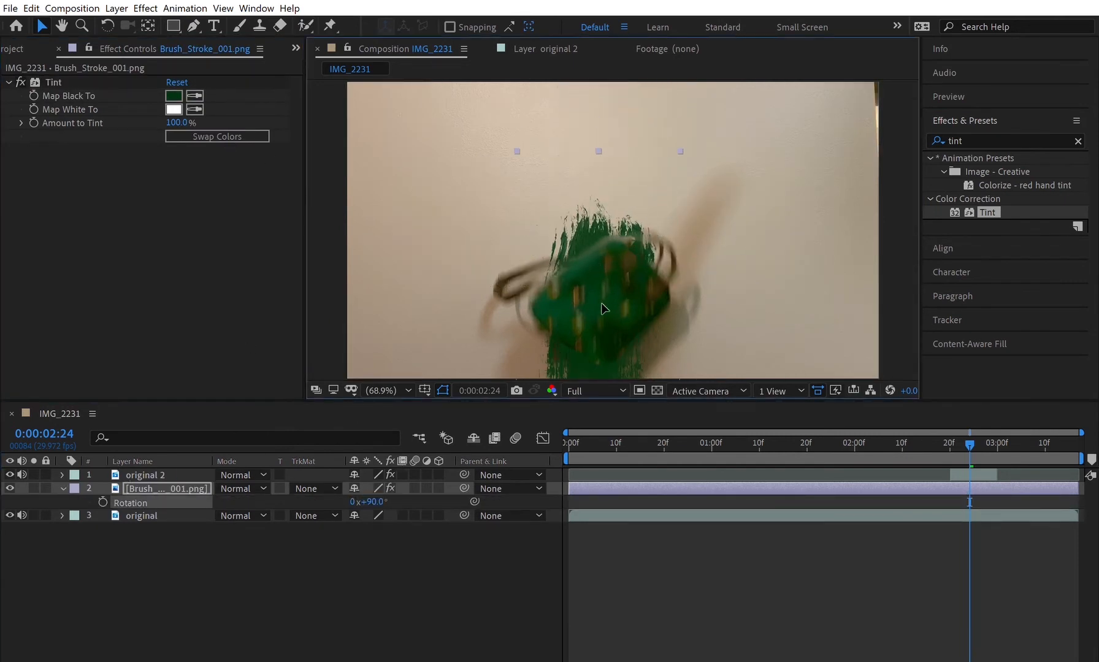
{"action": "left_click", "coordinate": [949, 443]}
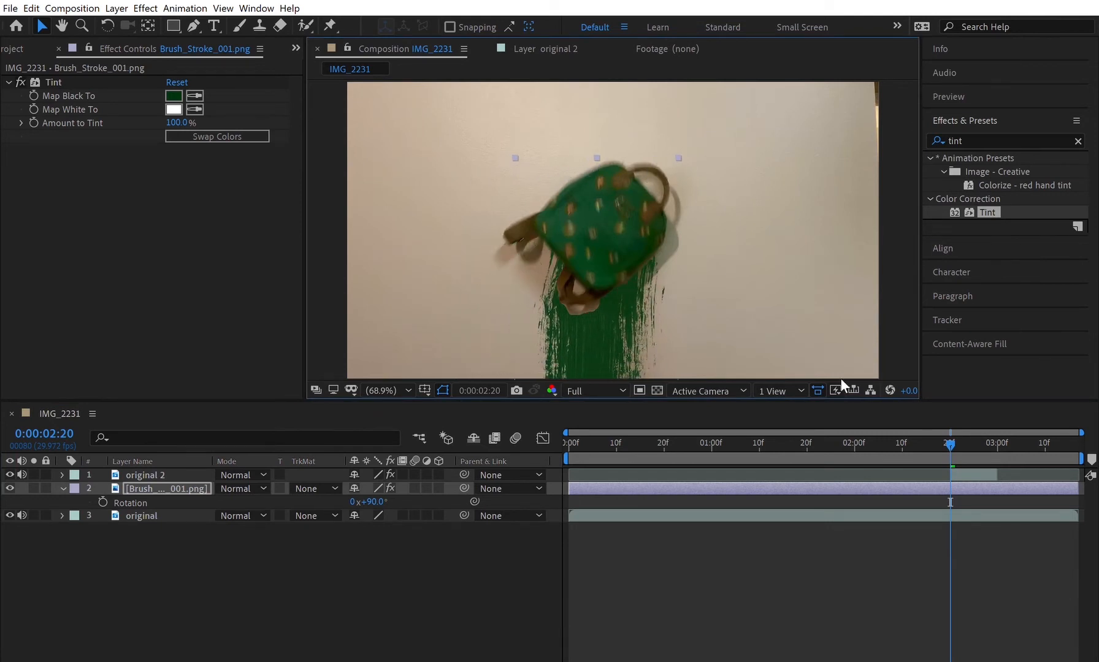
{"action": "left_click", "coordinate": [948, 96]}
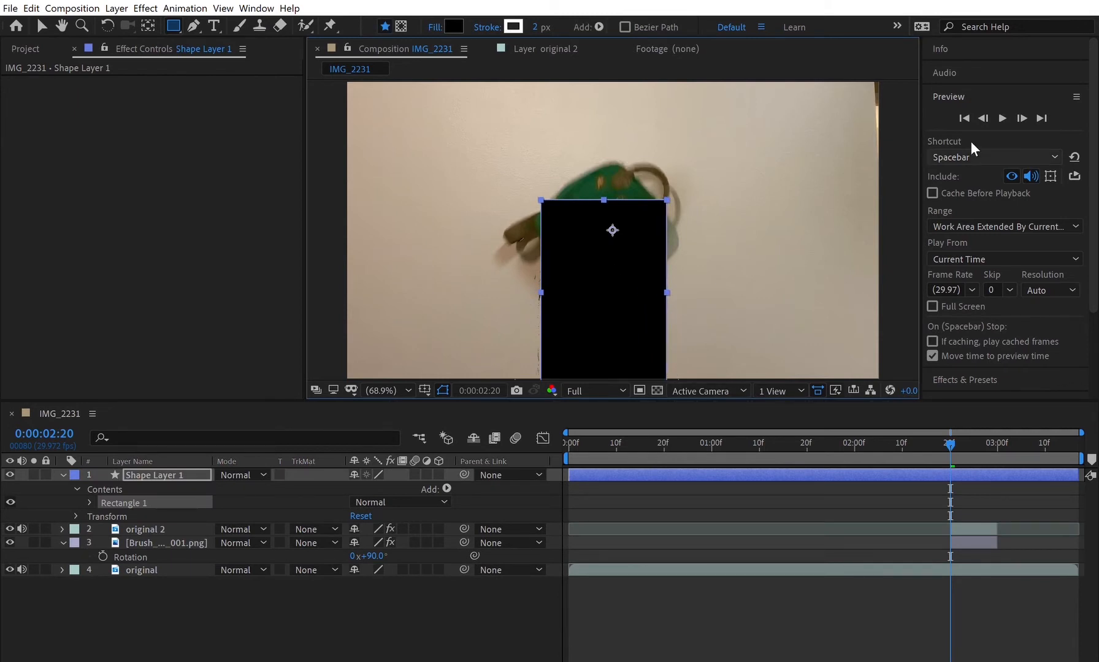
Set the smear's Track Matte to Alpha Inverted on the rectangle and scrub ahead to check it.
{"action": "left_click", "coordinate": [89, 516]}
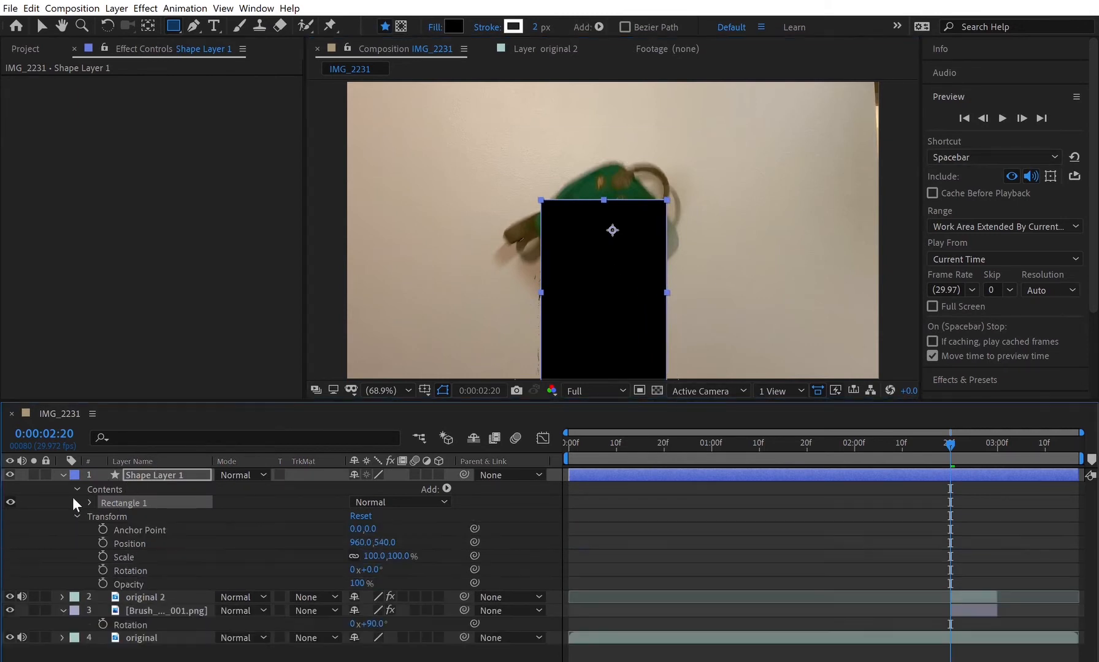
{"action": "left_click", "coordinate": [997, 445]}
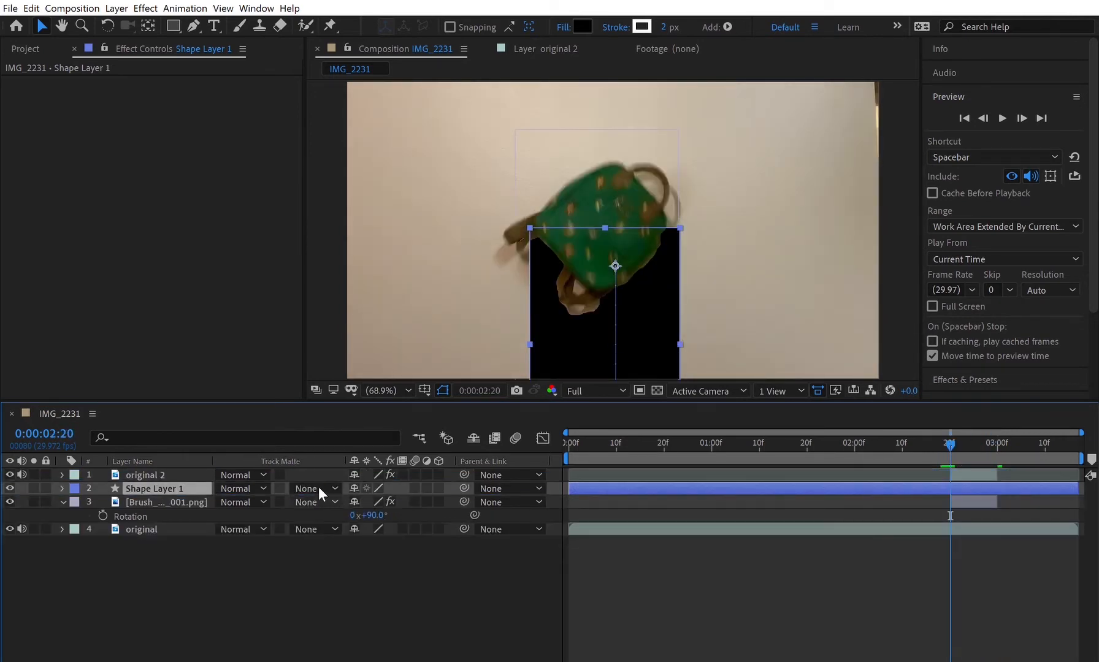
{"action": "left_click", "coordinate": [316, 502]}
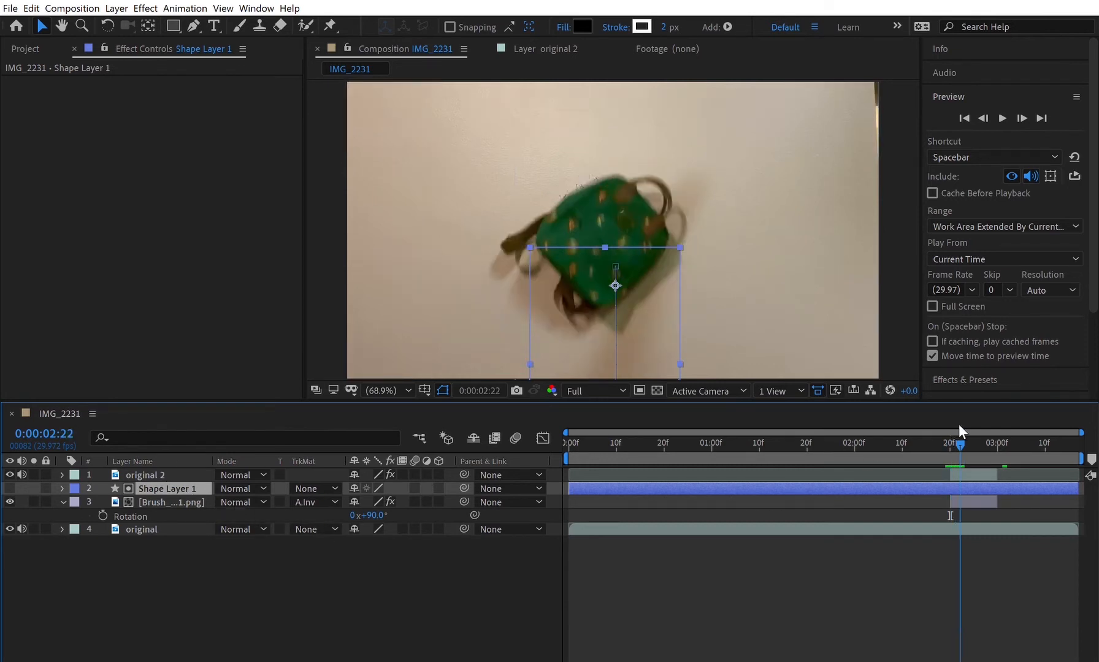
{"action": "left_click", "coordinate": [992, 445]}
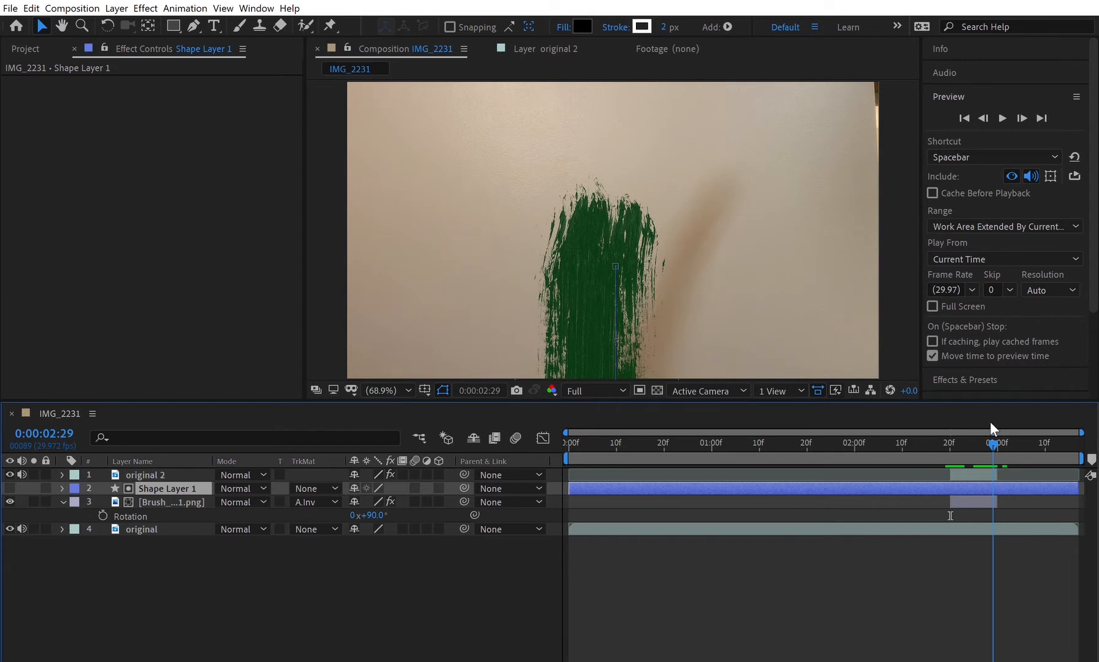
{"action": "left_click", "coordinate": [145, 474]}
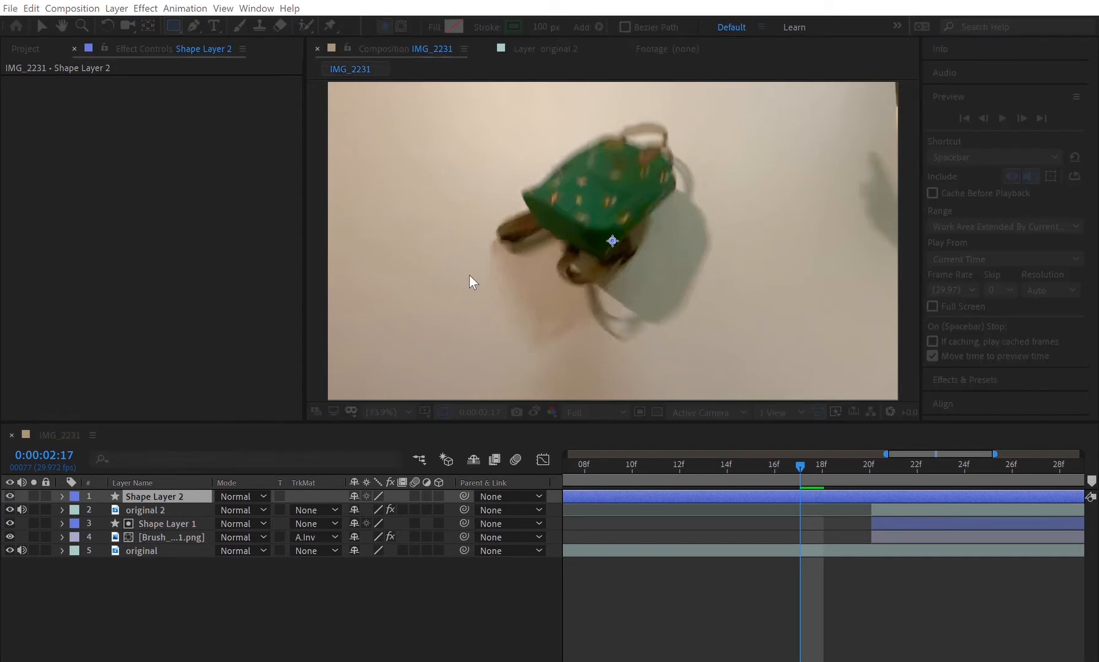
{"action": "mouse_move", "coordinate": [372, 360]}
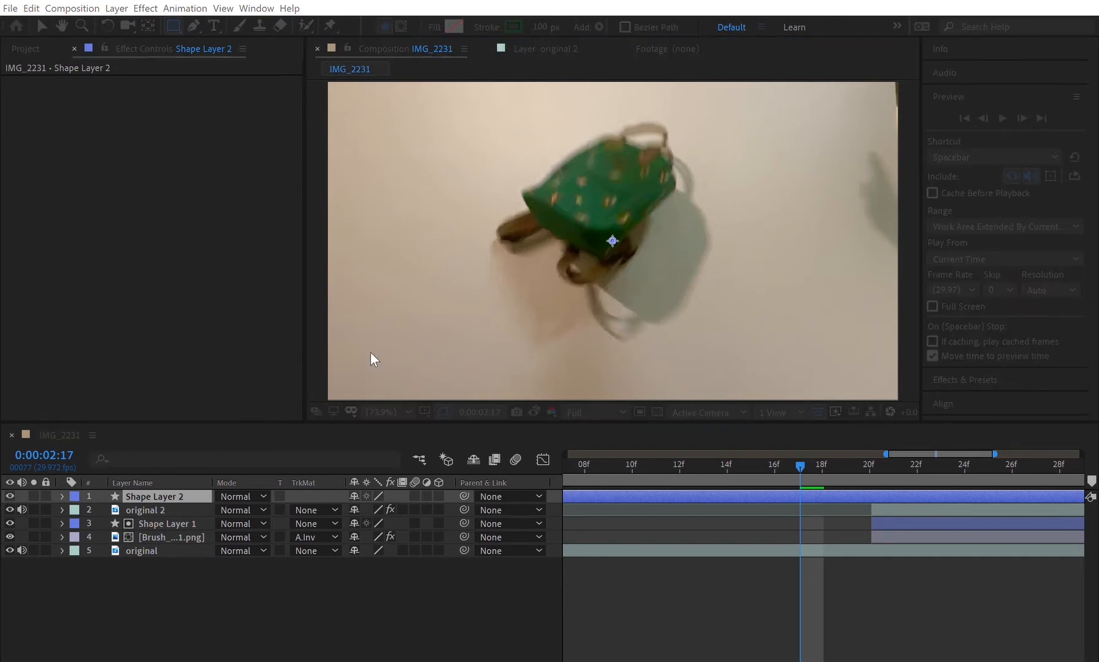
{"action": "mouse_move", "coordinate": [659, 234]}
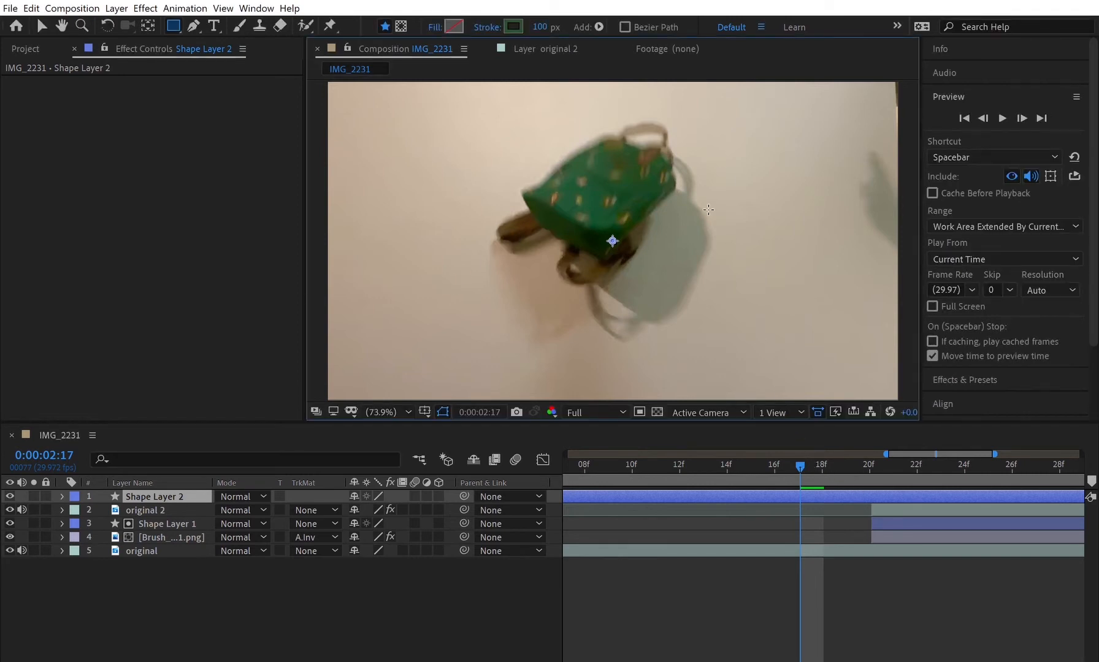
{"action": "mouse_move", "coordinate": [237, 20]}
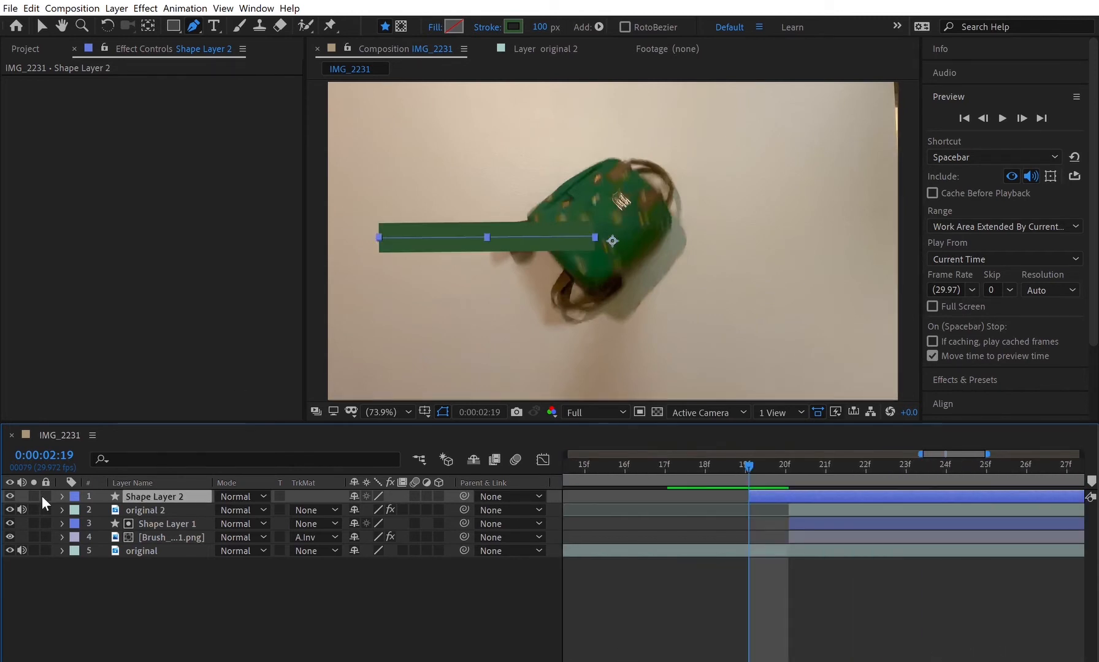
Solo Shape Layer 2, adjust Stroke 1 Taper and Wave, and apply Roughen Edges.
{"action": "left_click", "coordinate": [387, 287]}
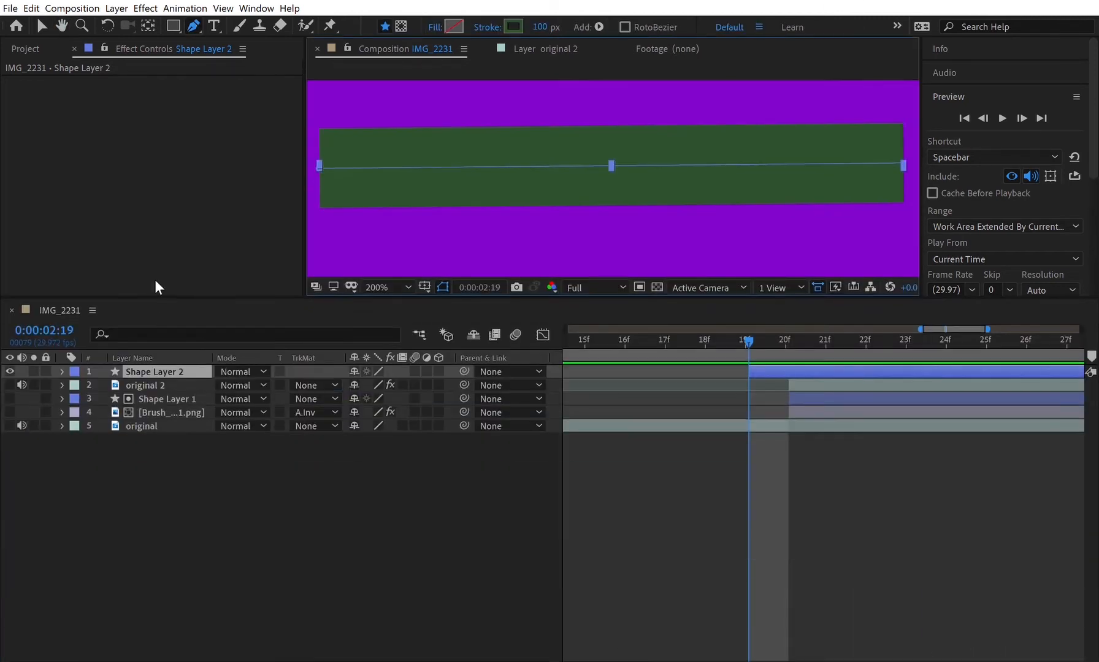
{"action": "left_click", "coordinate": [61, 372]}
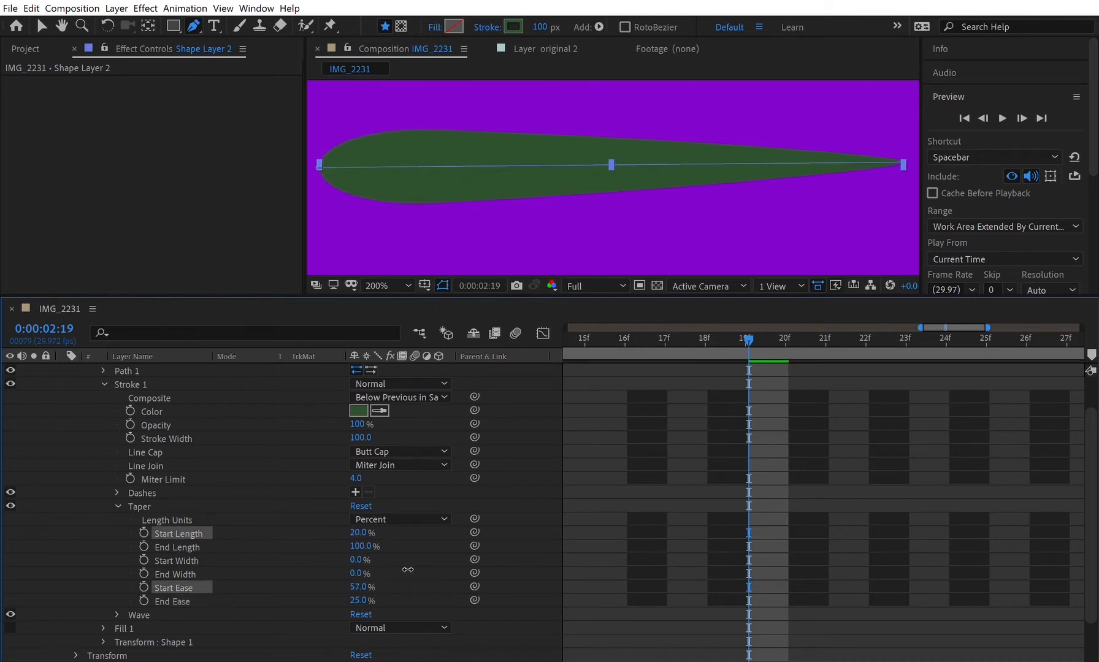
{"action": "scroll", "scroll_direction": "down", "scroll_amount": 3}
{"action": "type", "text": "roughen"}
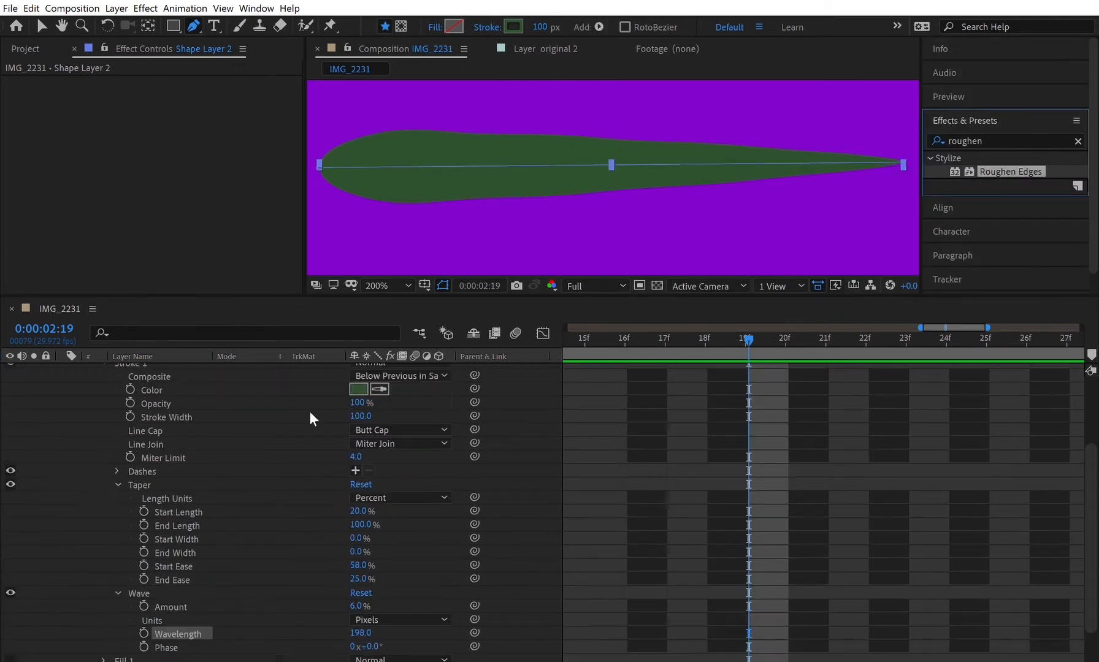
{"action": "double_click", "coordinate": [1009, 170]}
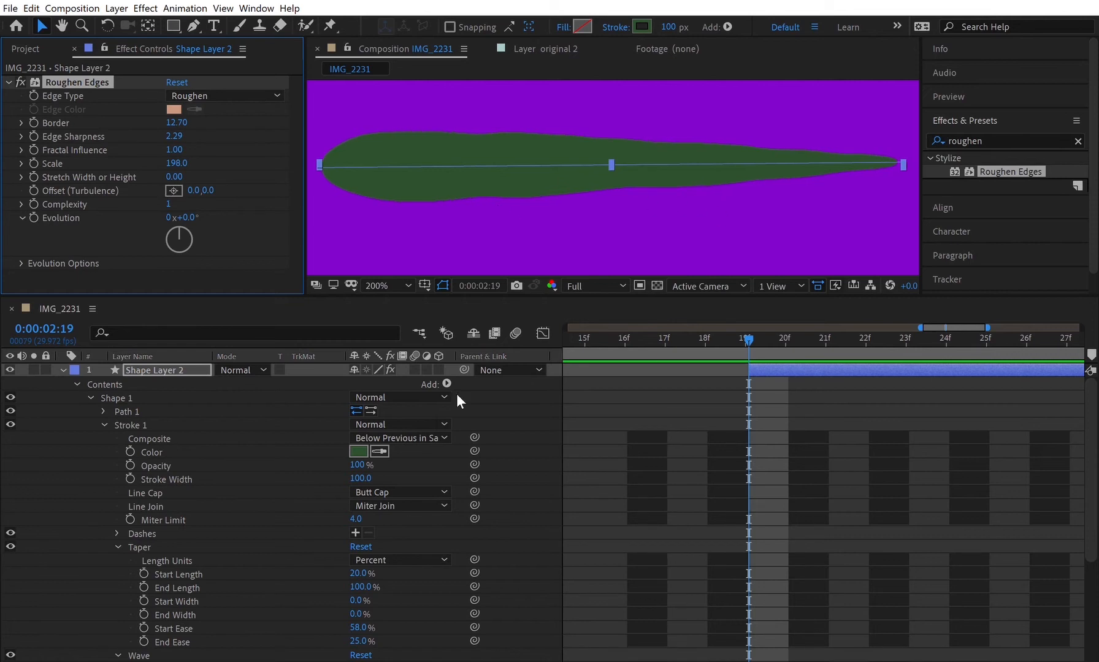
Keyframe Trim Paths Start/End and Stroke Width across 2:19–2:26 and rename the layer 'splat'.
{"action": "scroll", "scroll_direction": "down", "scroll_amount": 3}
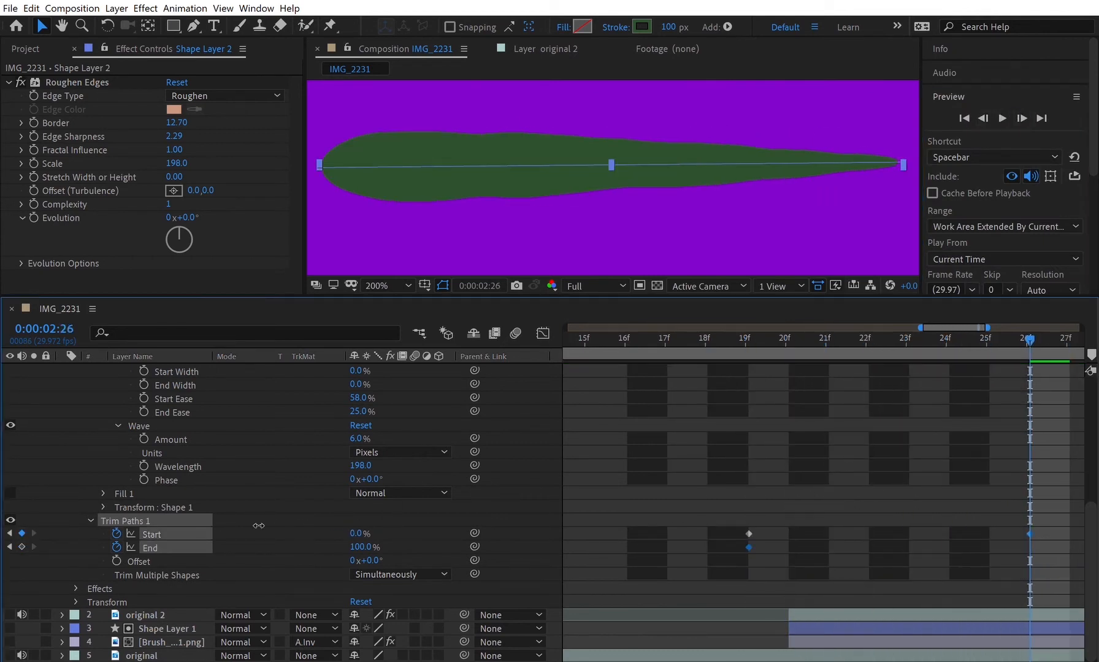
{"action": "left_click", "coordinate": [822, 338]}
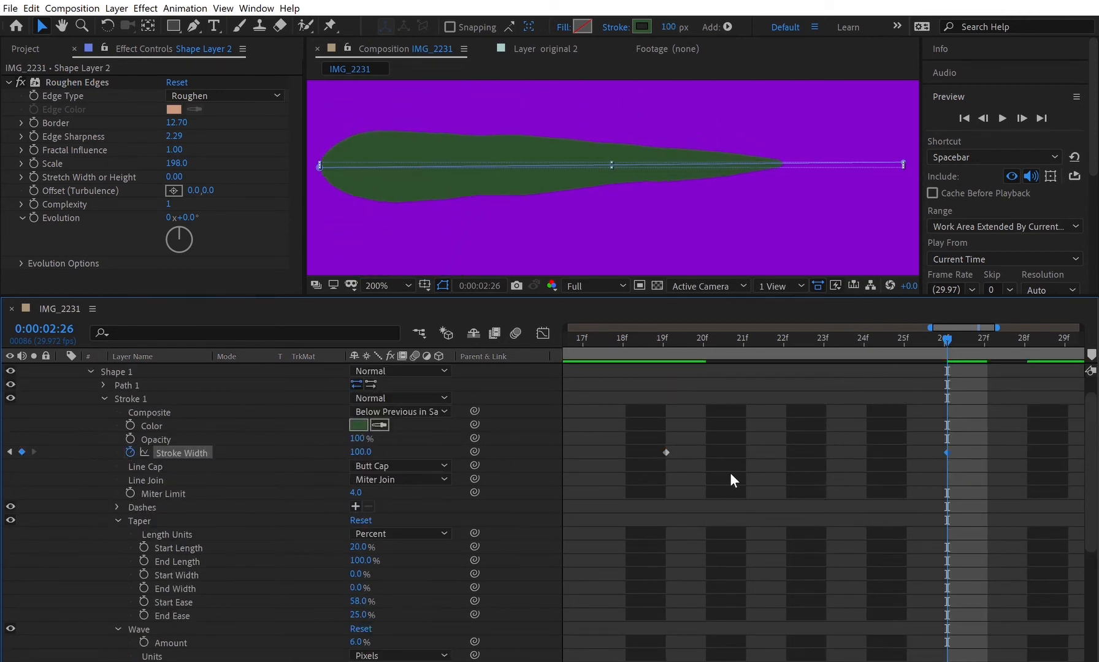
{"action": "scroll", "scroll_direction": "down", "scroll_amount": 3}
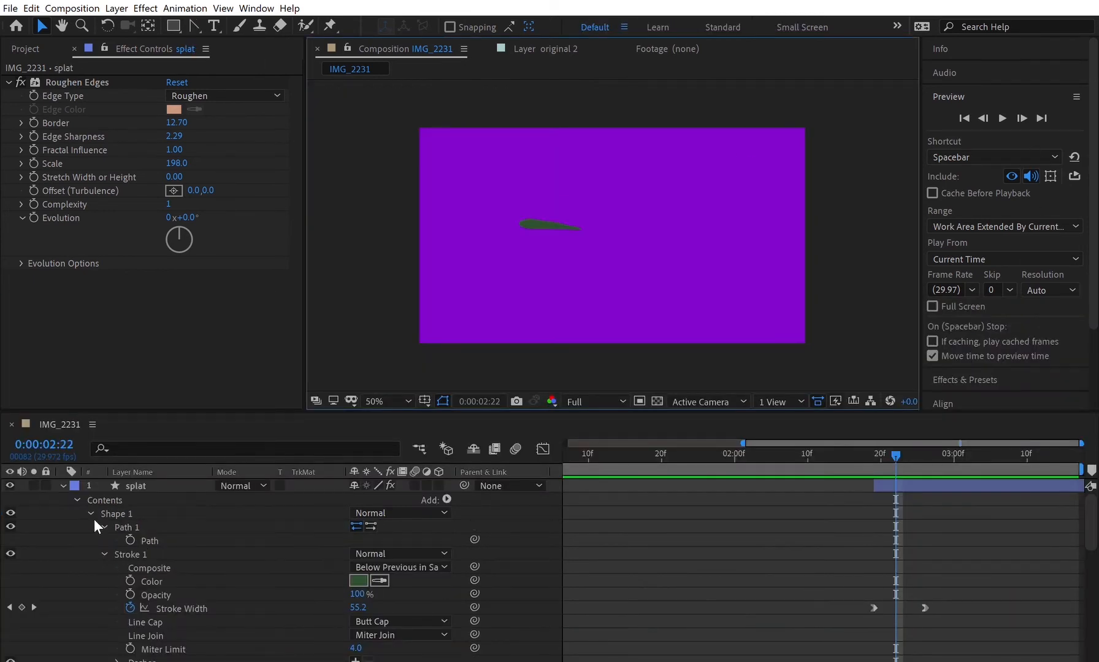
Duplicate the splat layer and rotate and reposition the copies around the backpack.
{"action": "left_click", "coordinate": [127, 528]}
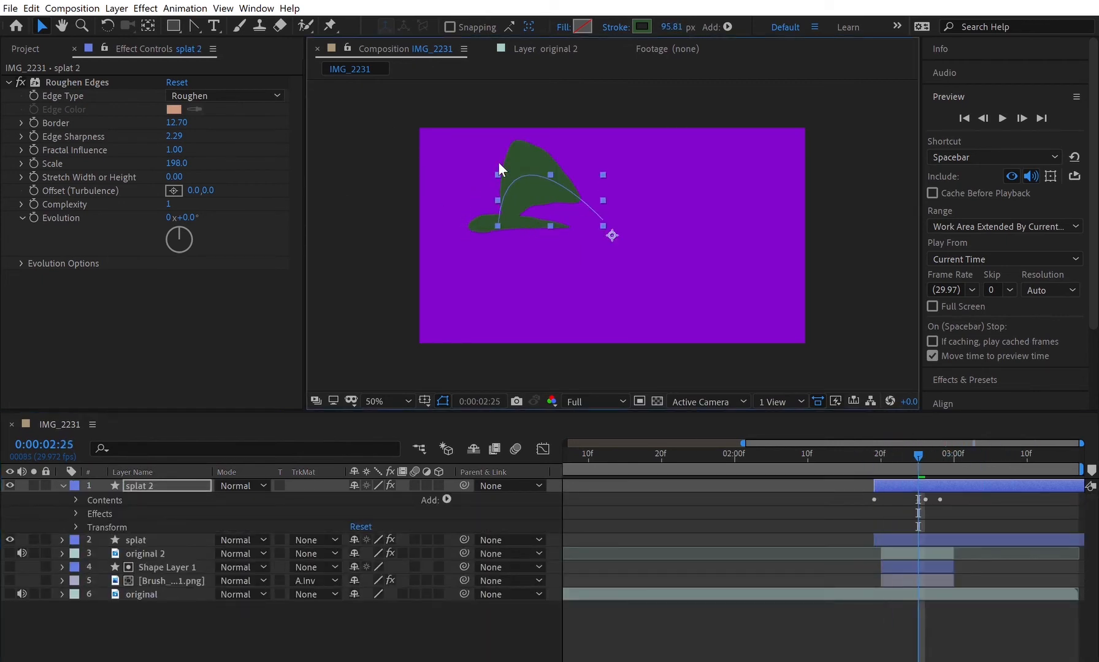
{"action": "left_click", "coordinate": [63, 485]}
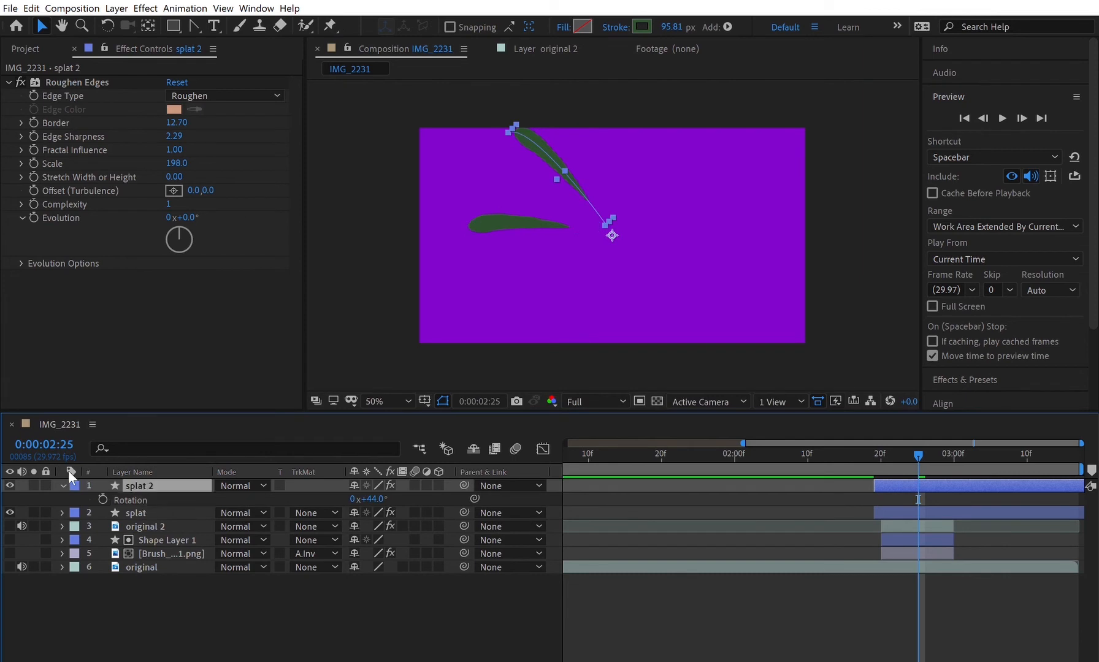
{"action": "left_click", "coordinate": [61, 485]}
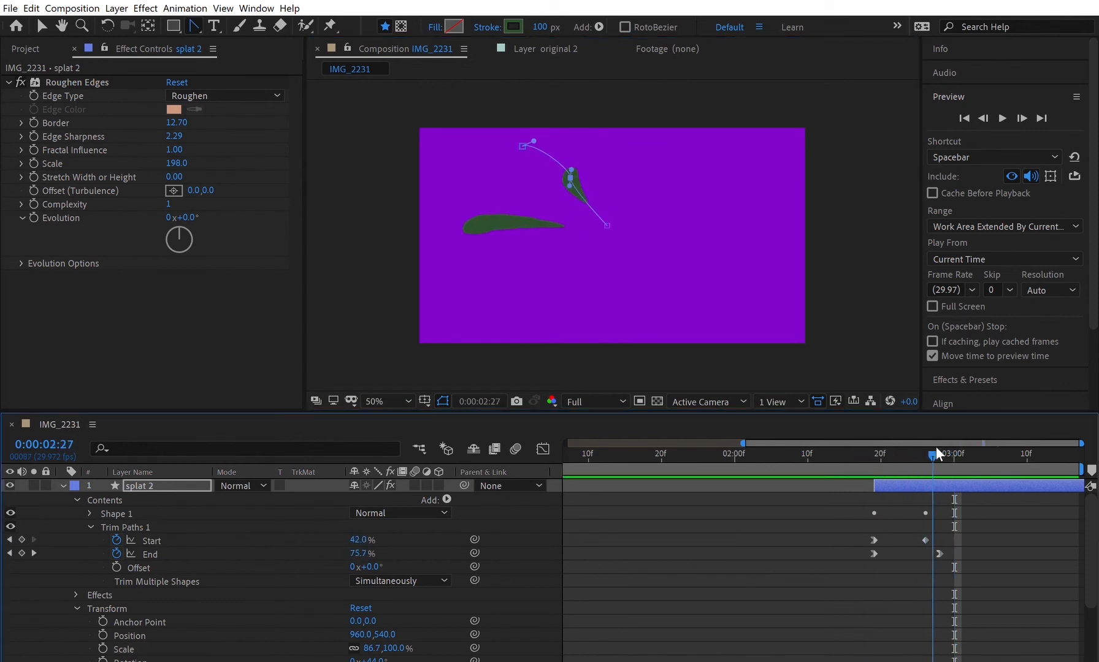
{"action": "left_click", "coordinate": [969, 454]}
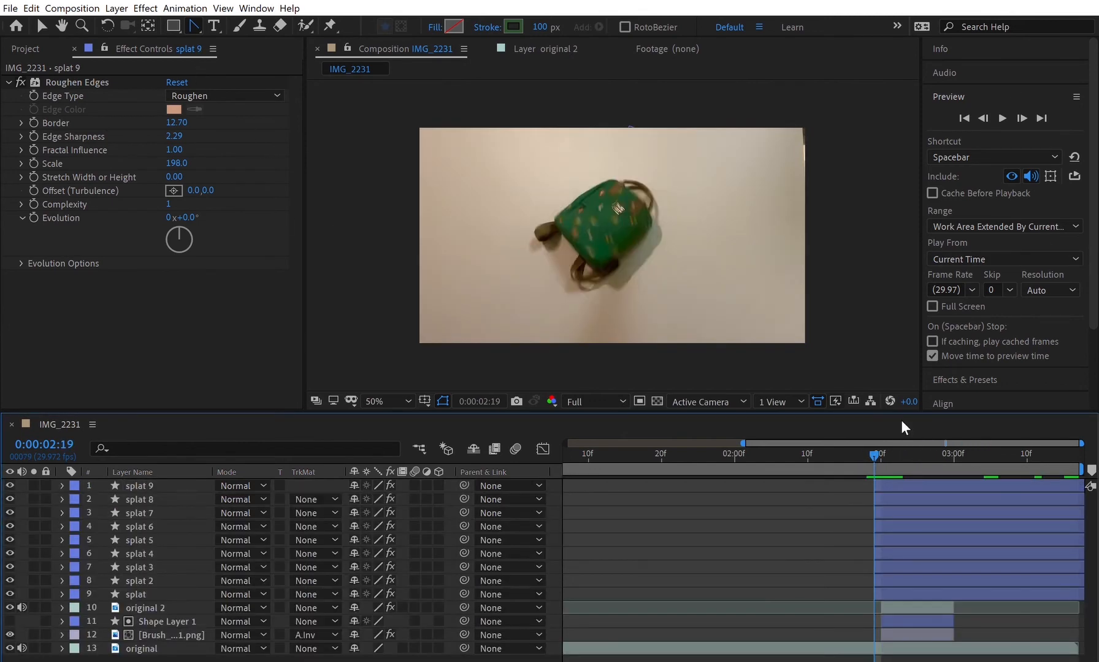
Offset the splat layer bars so each droplet starts at a slightly different time.
{"action": "left_click", "coordinate": [910, 454]}
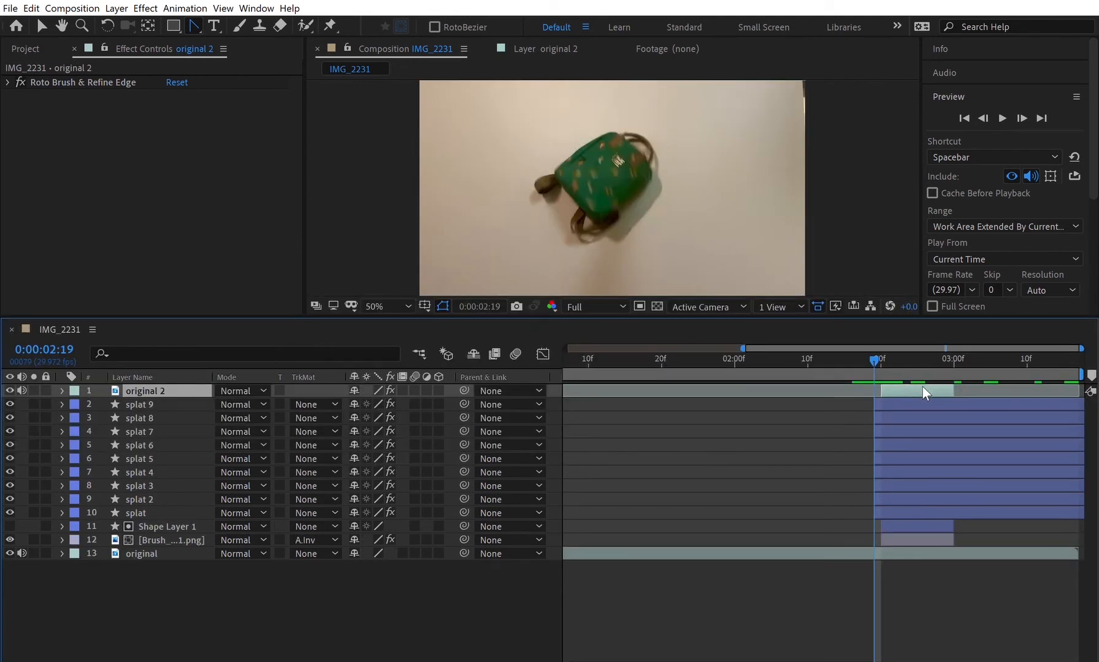
{"action": "left_click", "coordinate": [140, 473]}
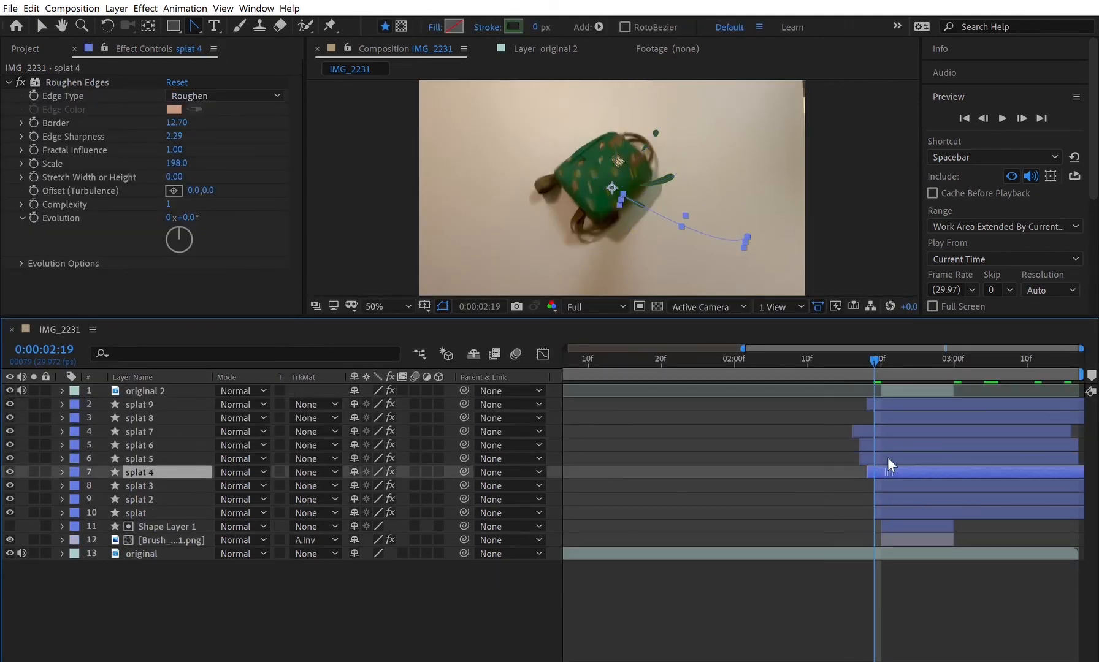
{"action": "left_click", "coordinate": [135, 513]}
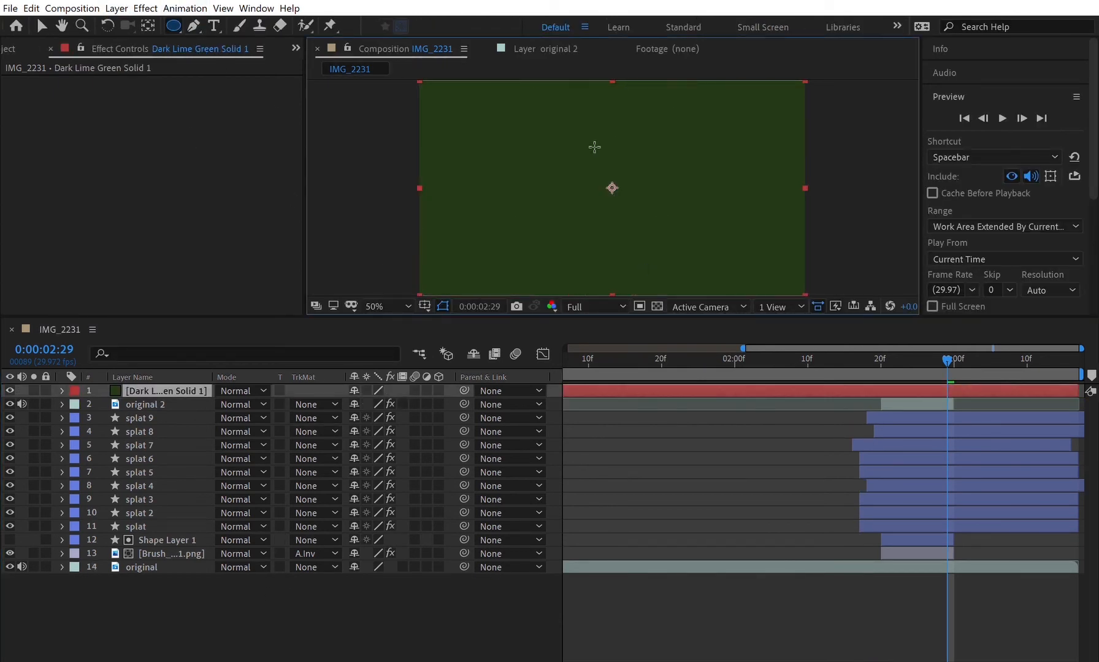
Draw an elliptical mask on the dark green solid at the impact and apply Turbulent Displace (Twist).
{"action": "left_click", "coordinate": [63, 390]}
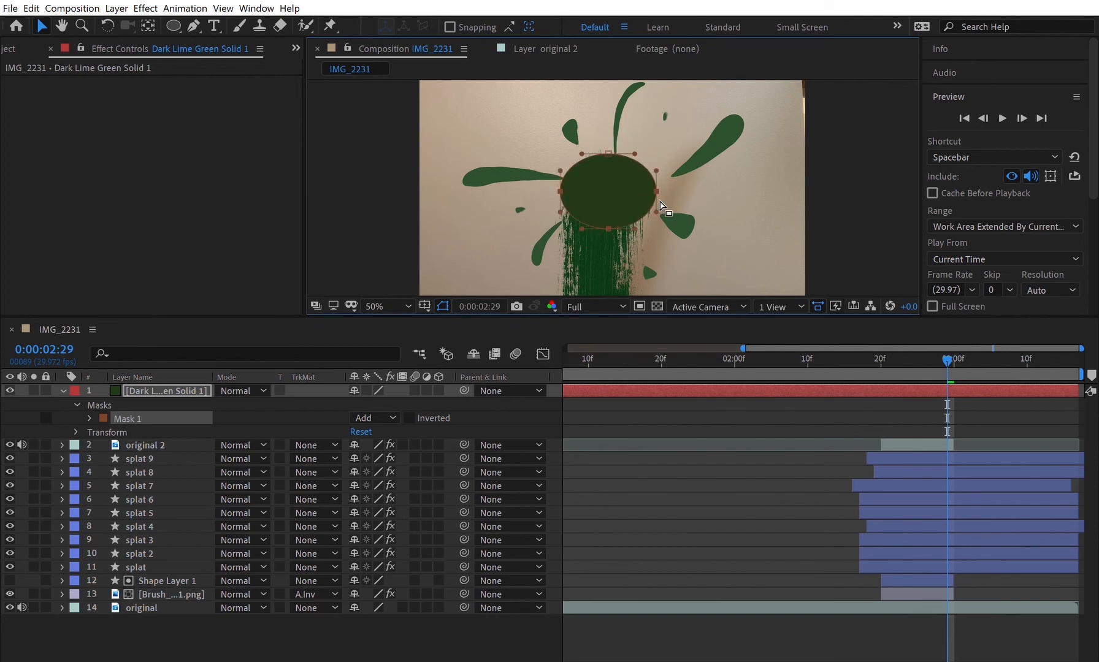
{"action": "double_click", "coordinate": [1002, 170]}
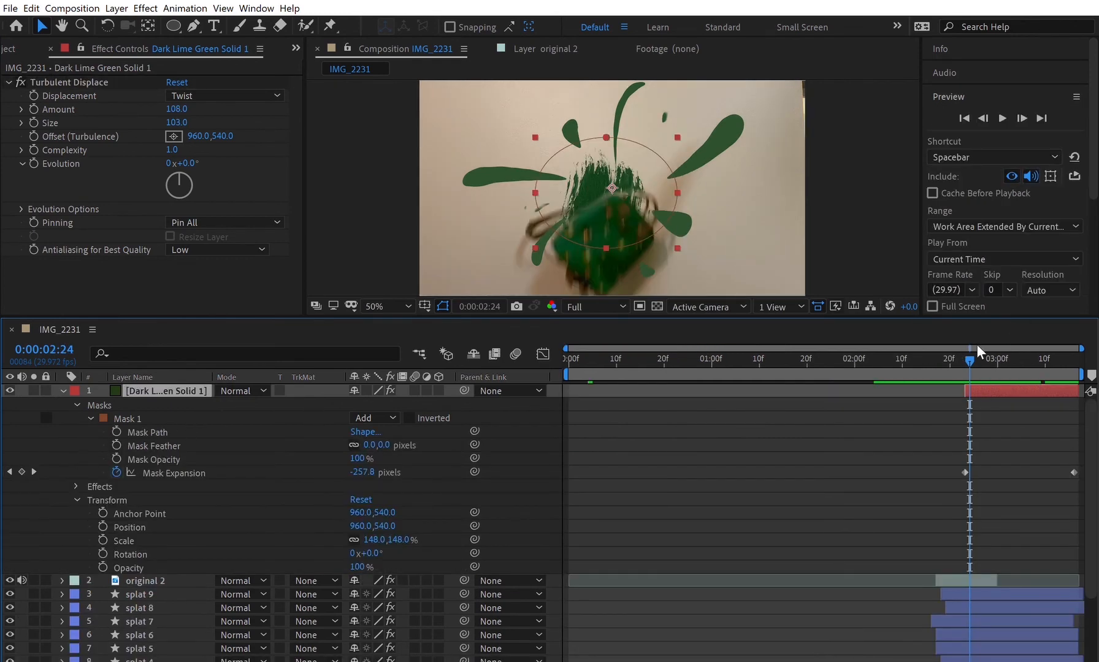
{"action": "left_click", "coordinate": [969, 358]}
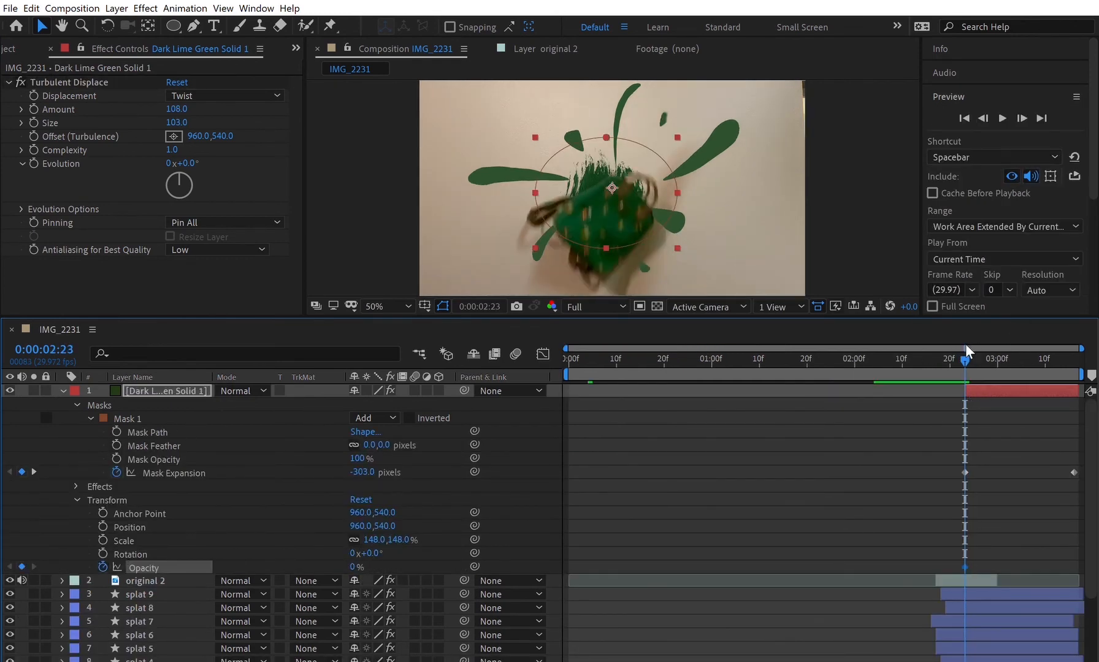
{"action": "left_click", "coordinate": [985, 356]}
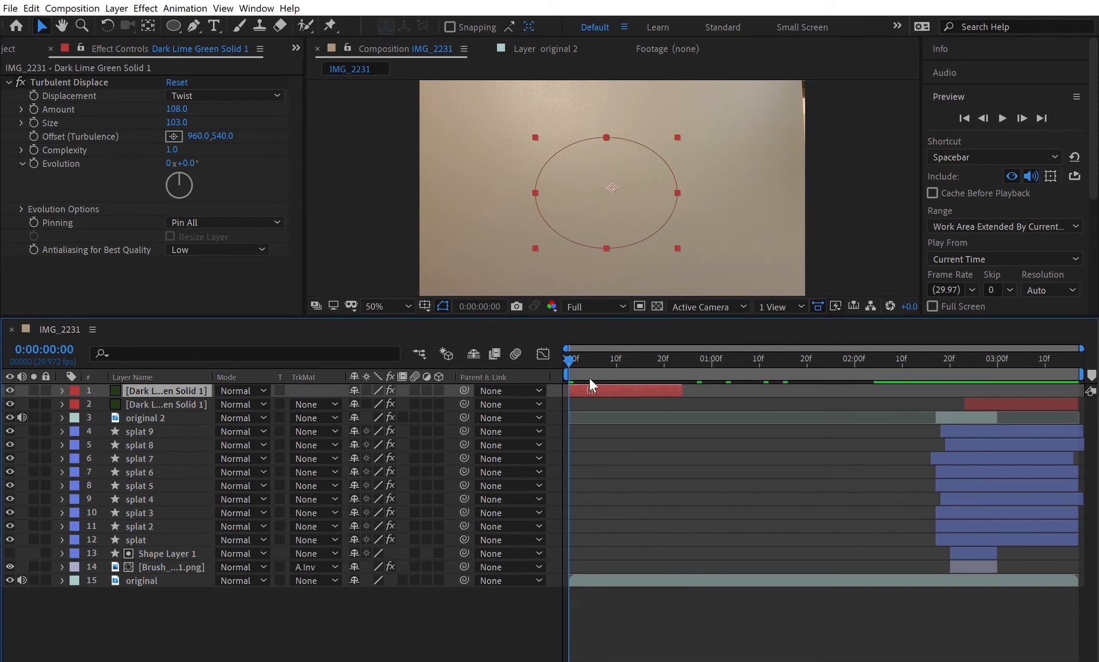
Duplicate the solid to 0:00 and adjust its Mask Expansion keyframes.
{"action": "left_click", "coordinate": [62, 390]}
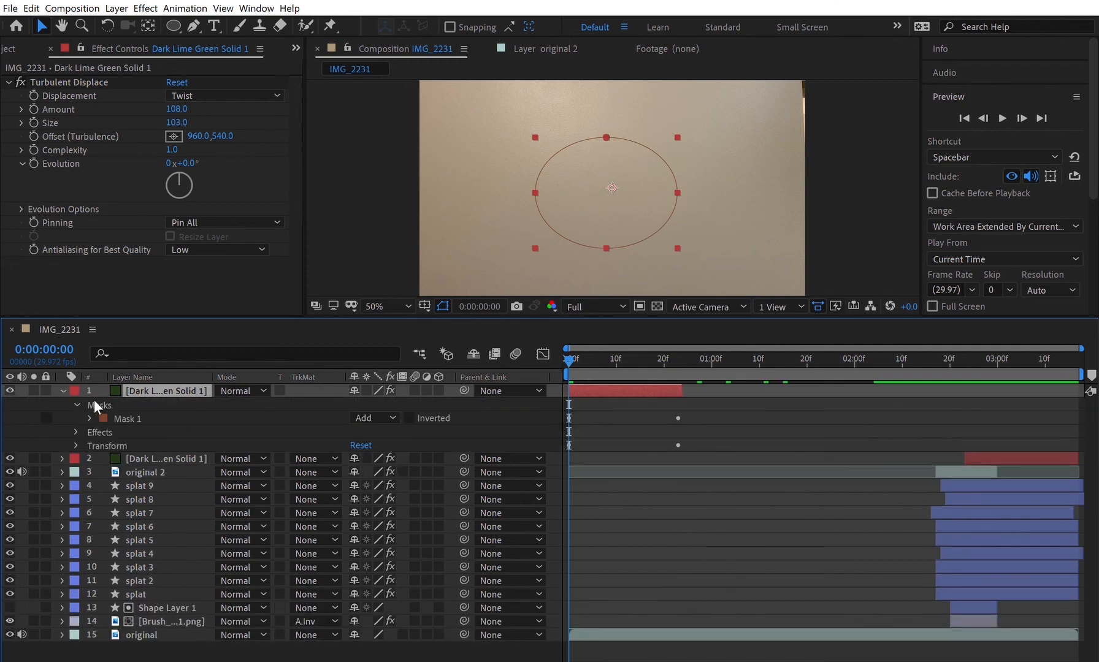
{"action": "left_click", "coordinate": [89, 419]}
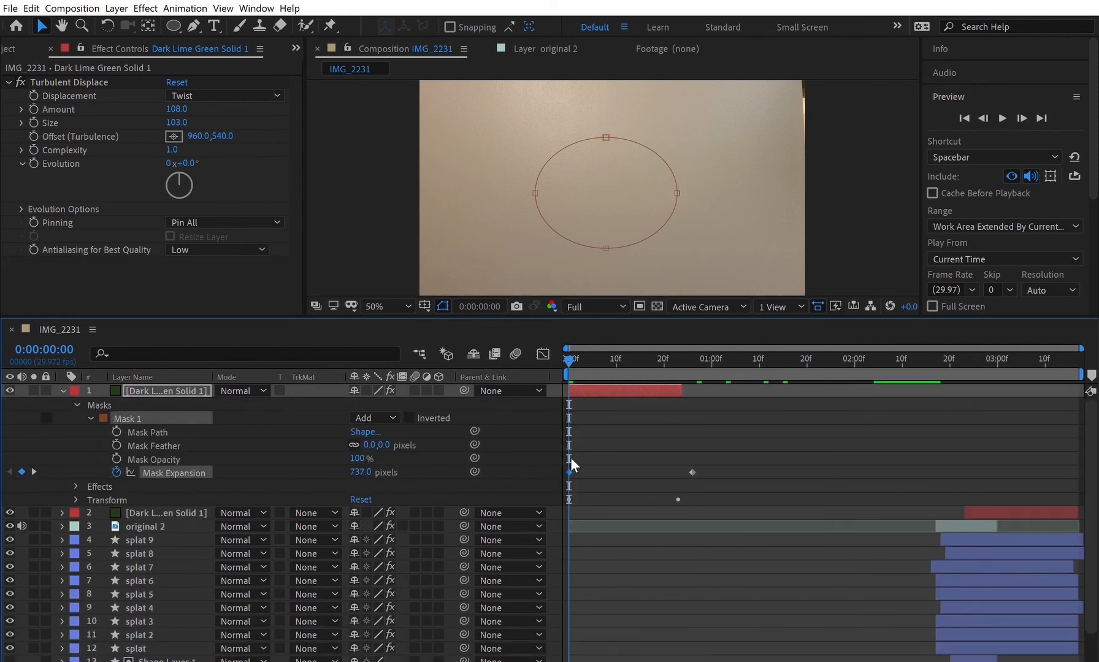
{"action": "left_click", "coordinate": [654, 358]}
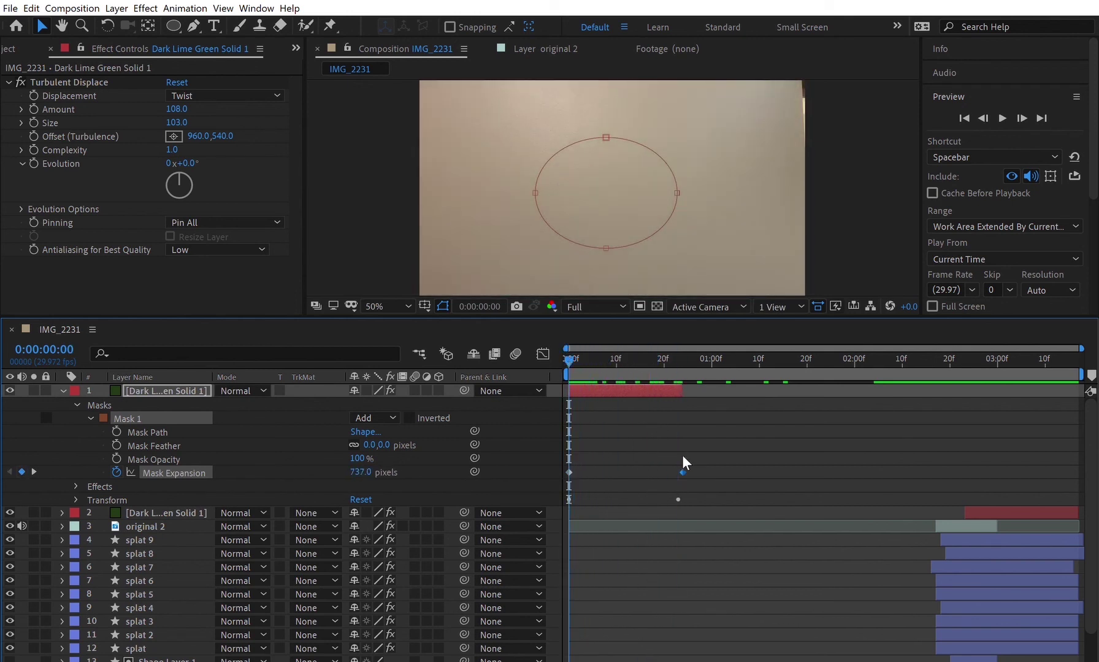
{"action": "left_click", "coordinate": [75, 499]}
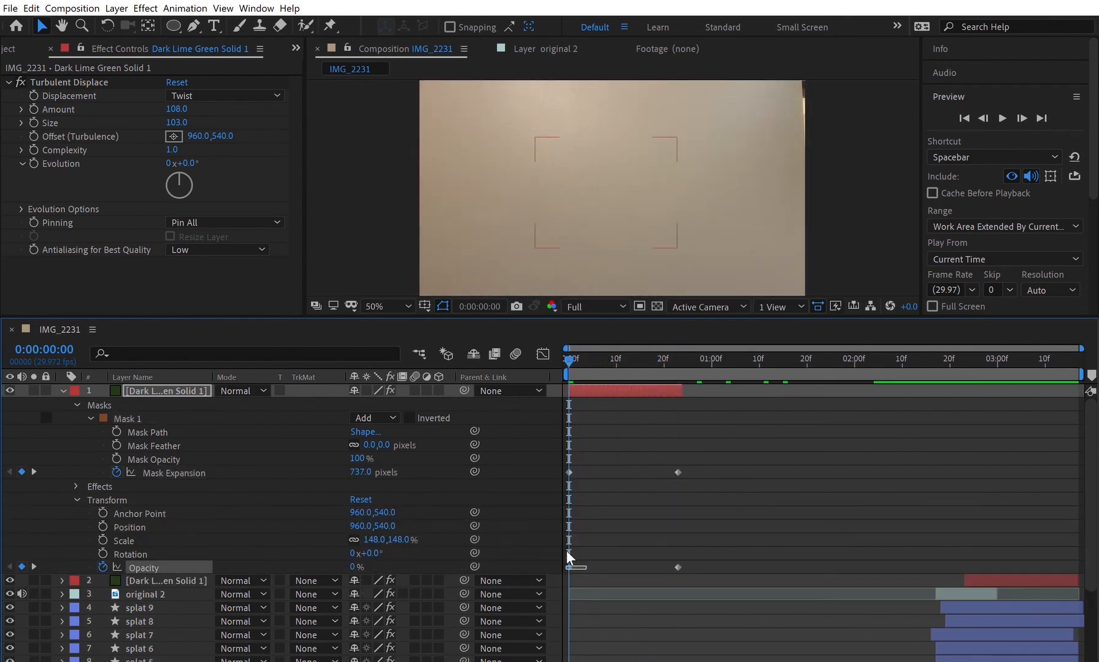